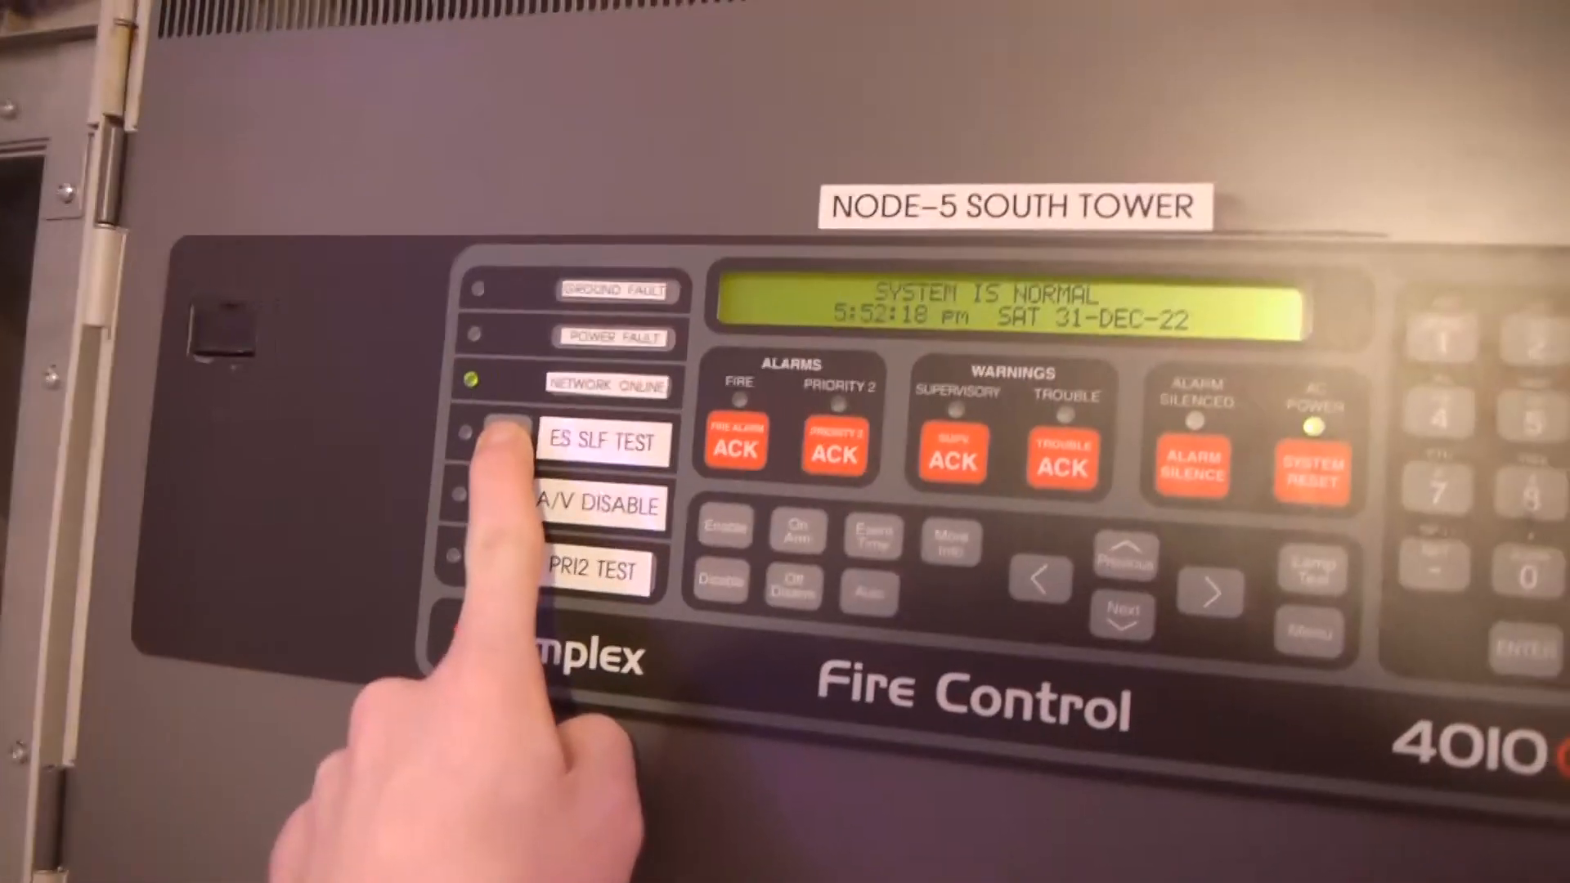
click(501, 440)
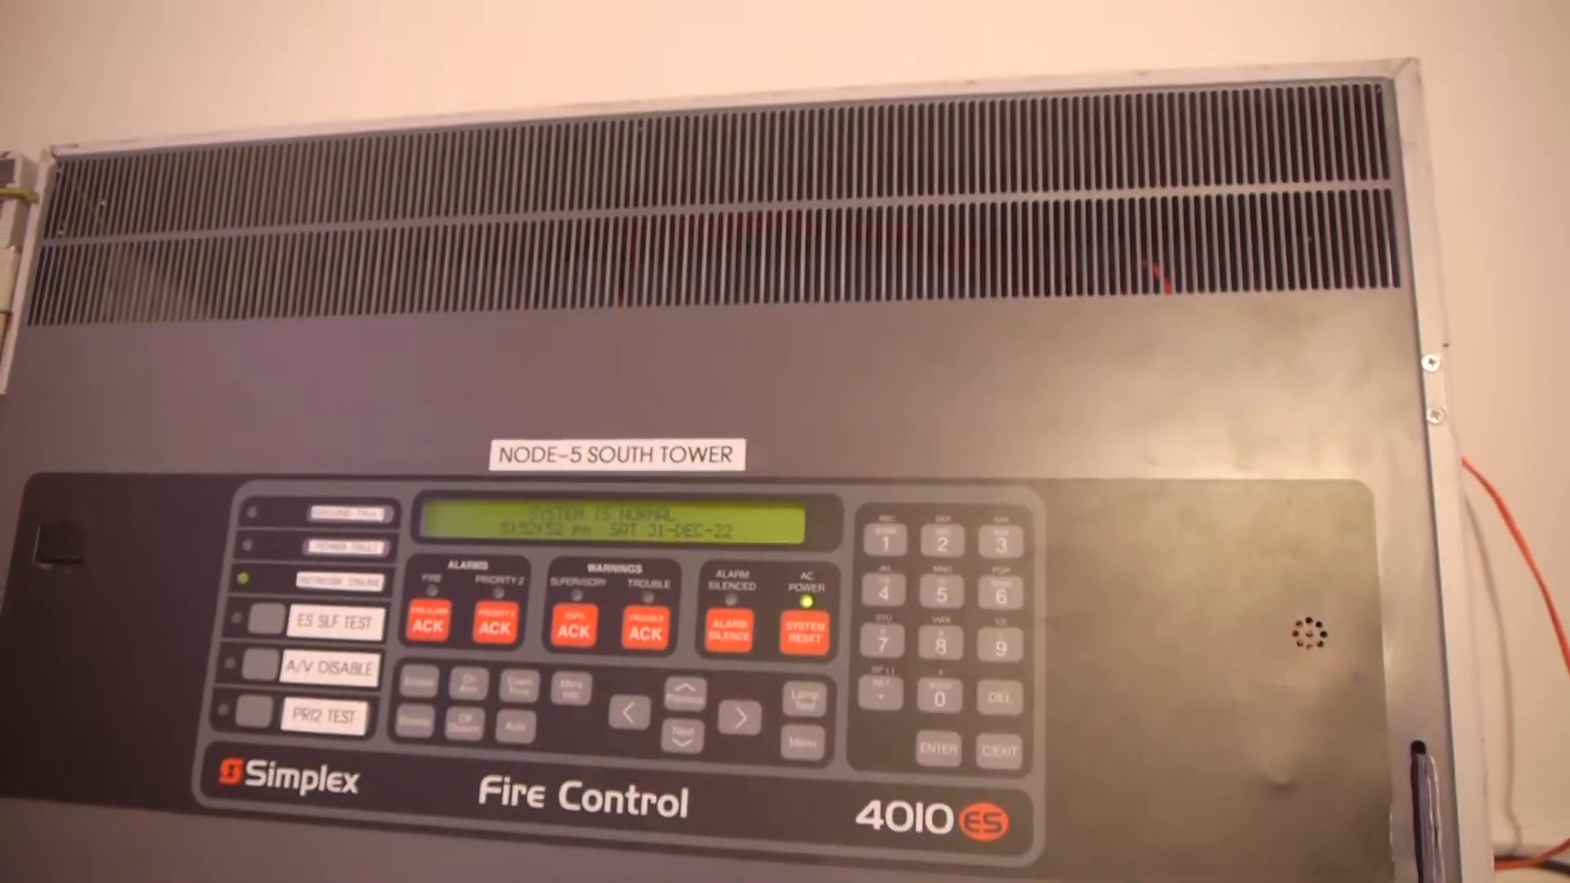
mouse_move(785, 441)
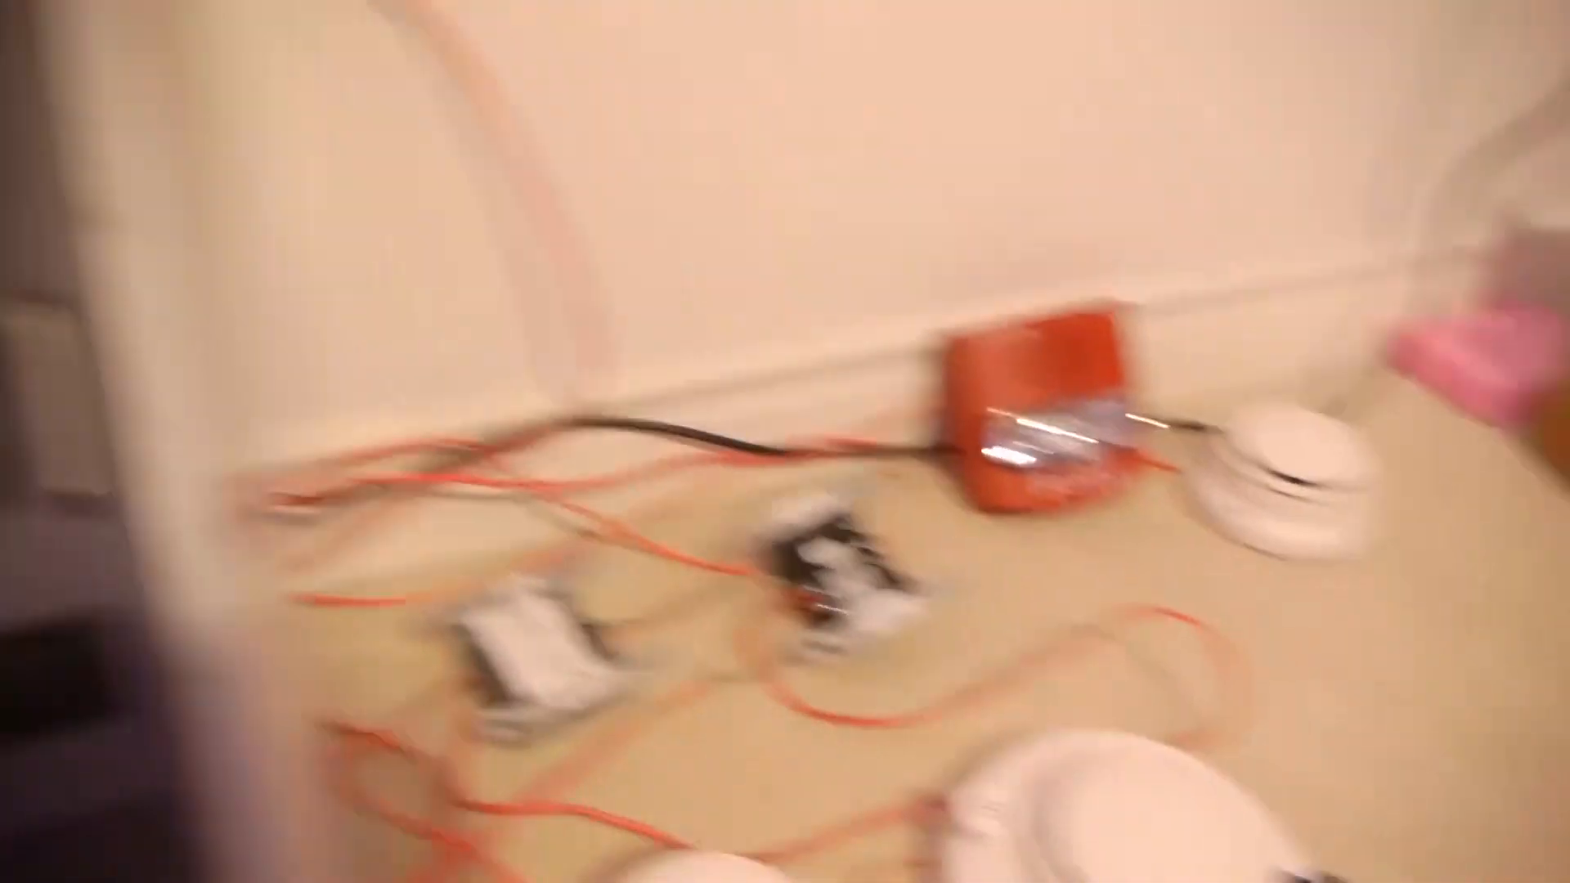